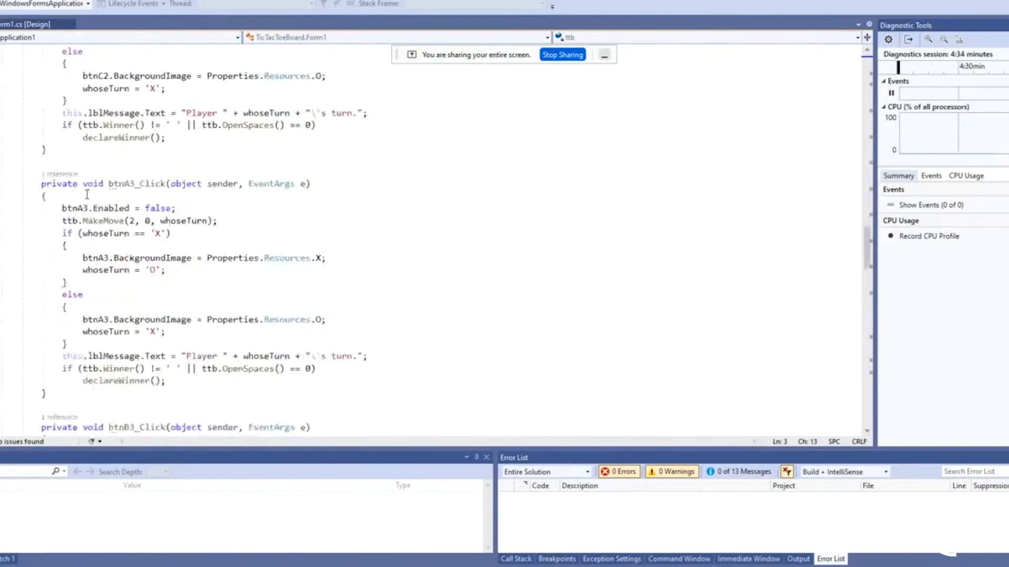
scroll("down", 3)
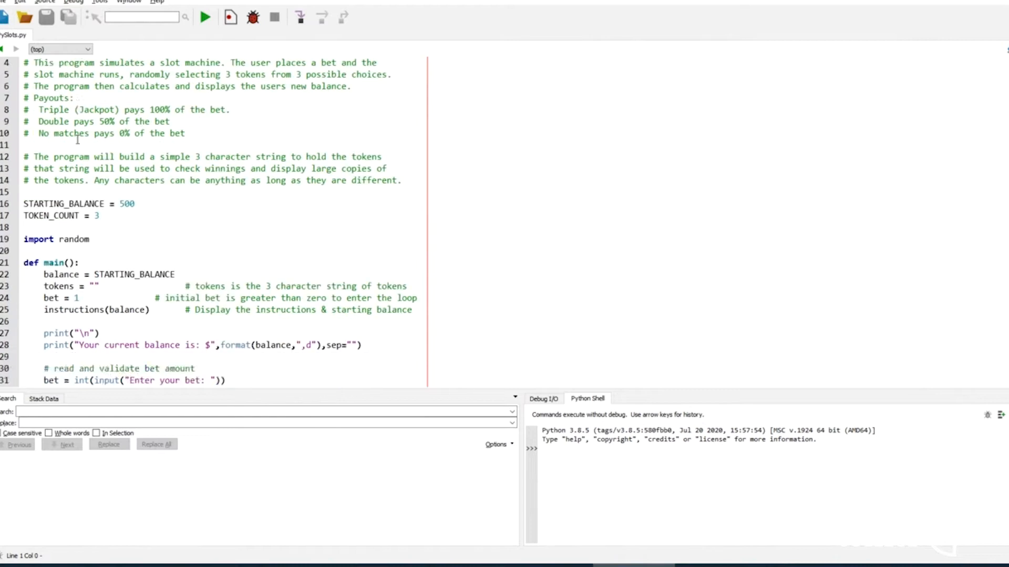
scroll("down", 3)
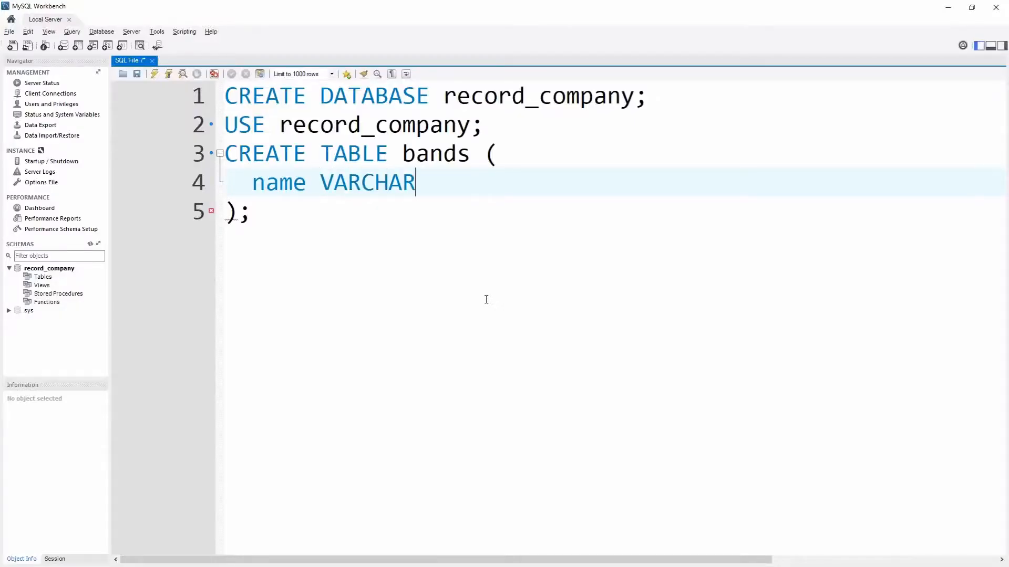
type("(2")
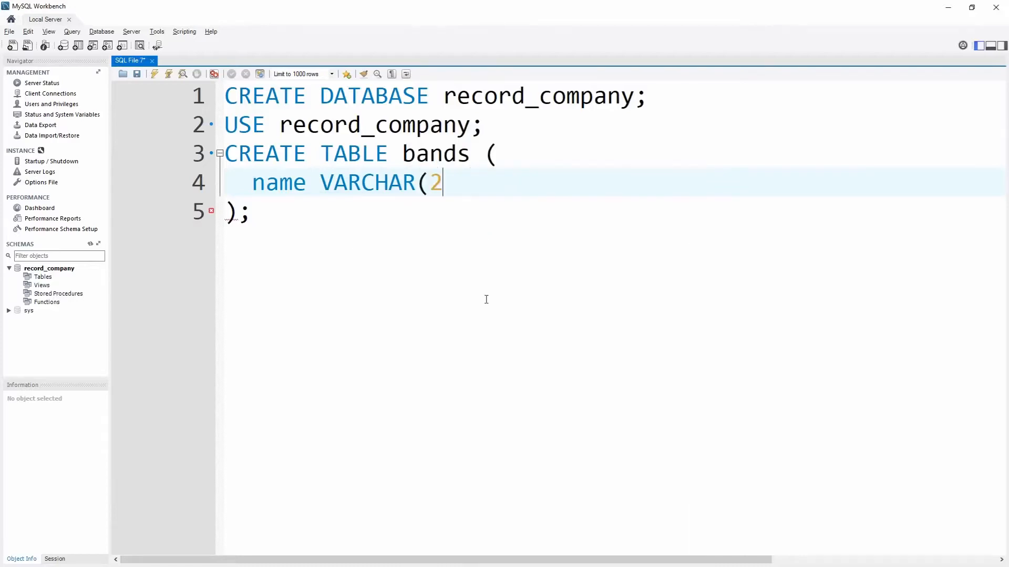